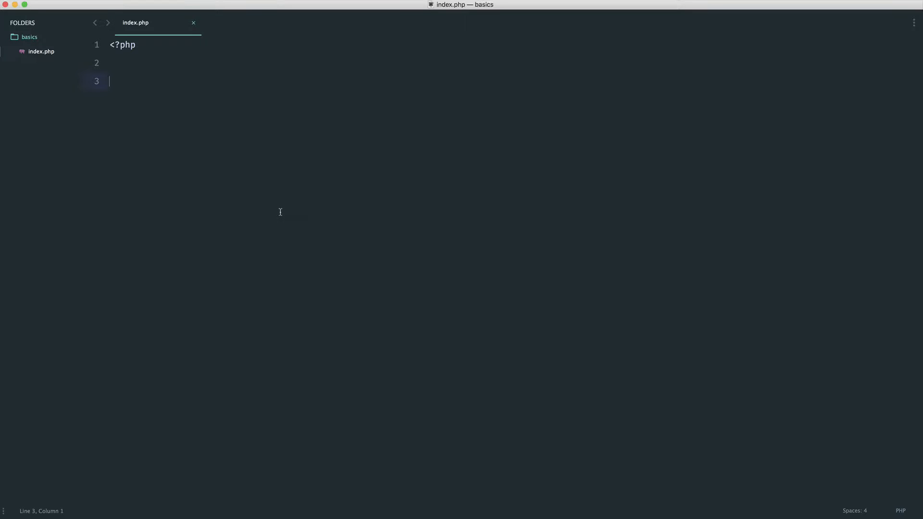
Declare $daysInWeek = 7; on line 3, then revise its value through 0, -5, -100 to -1000.
type("$days")
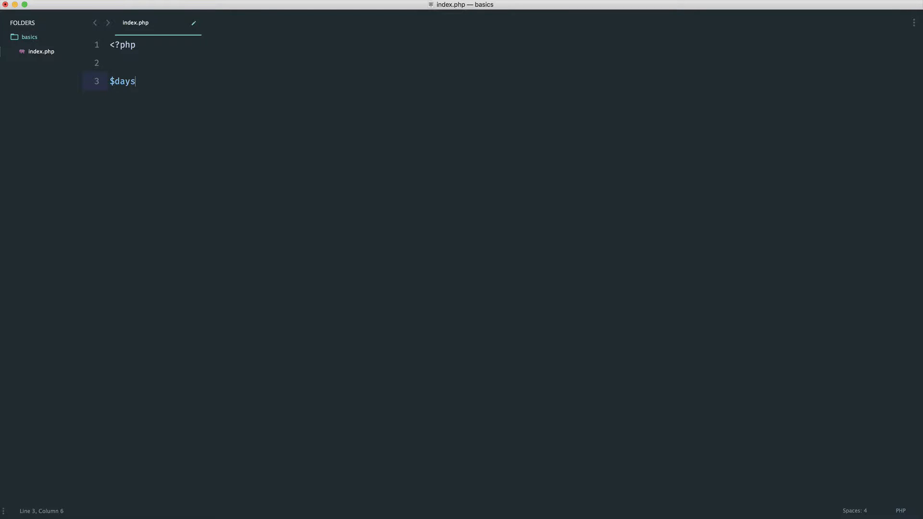
type("InWeek =")
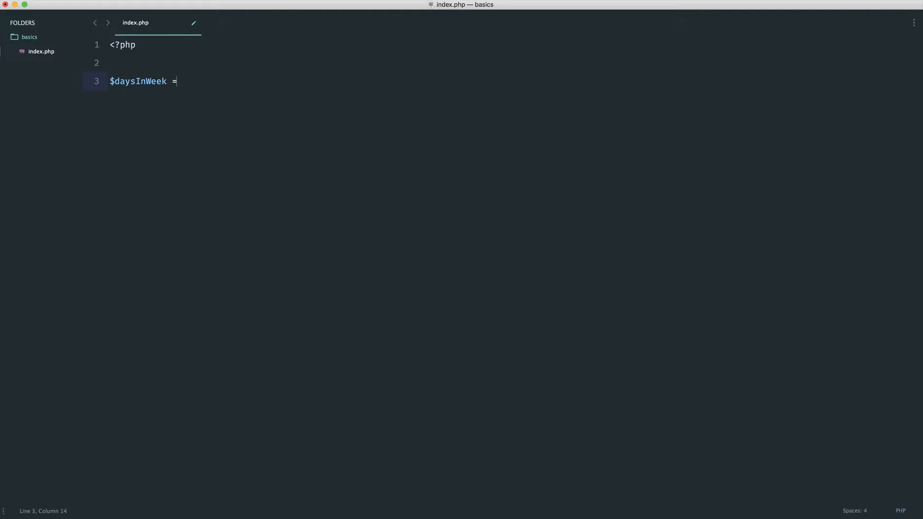
type("7;")
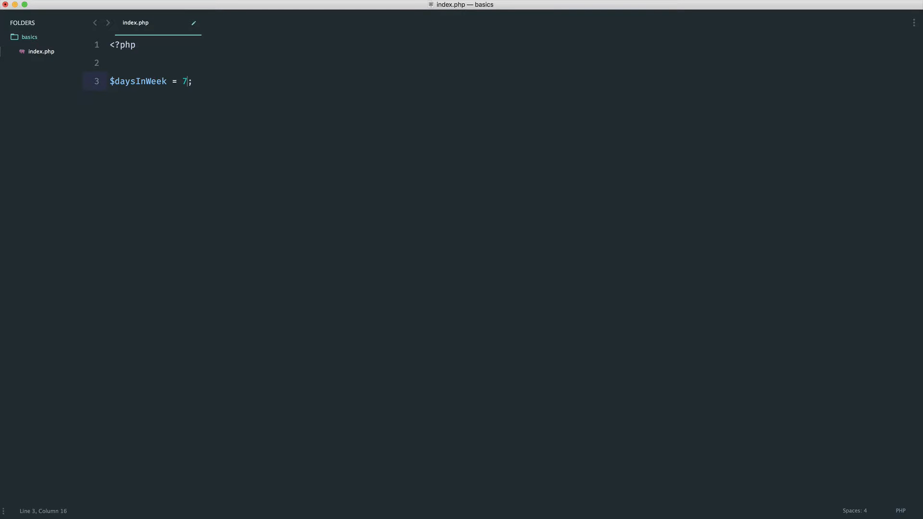
type("0")
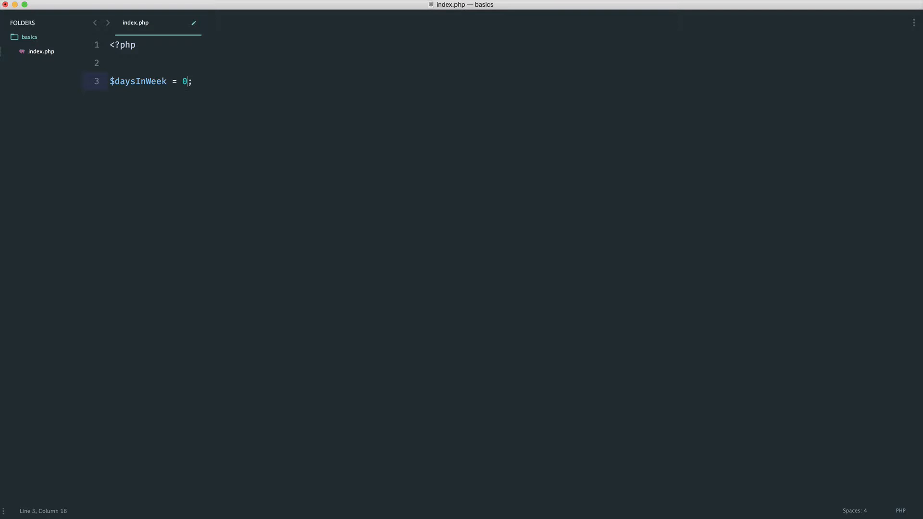
type("-5")
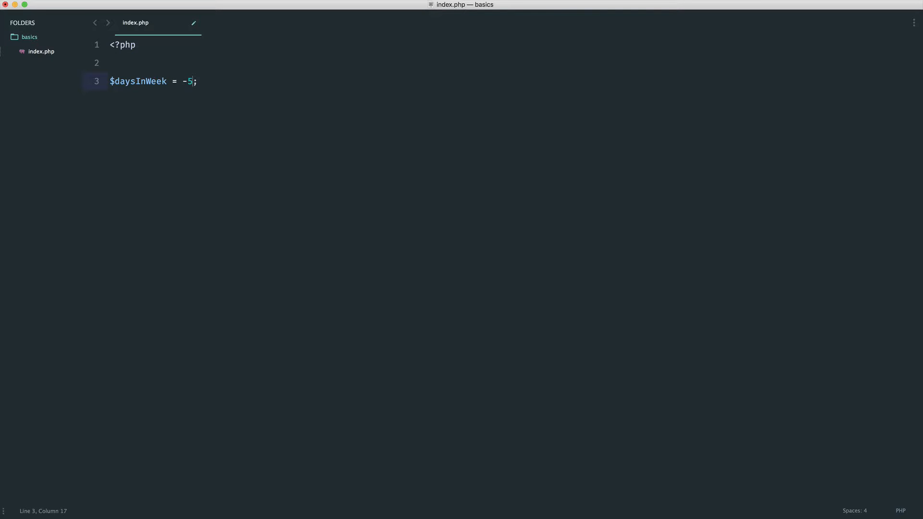
type("00")
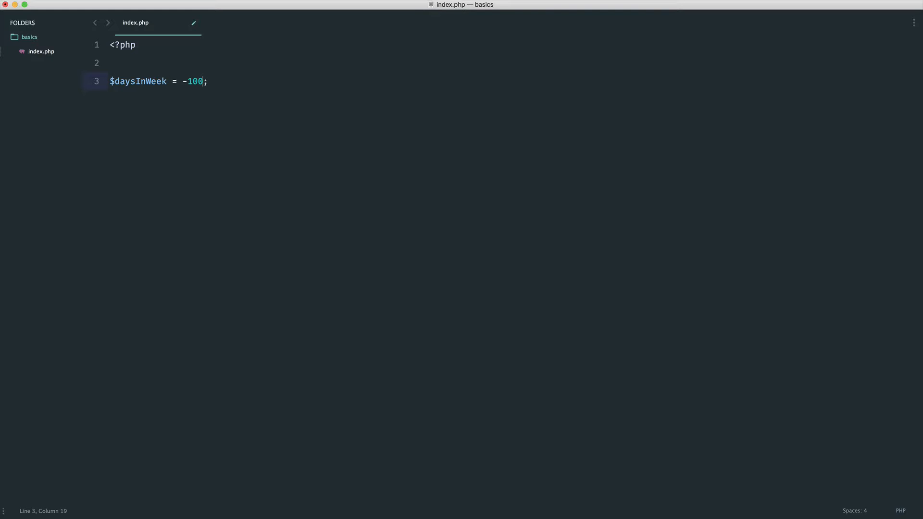
type("0")
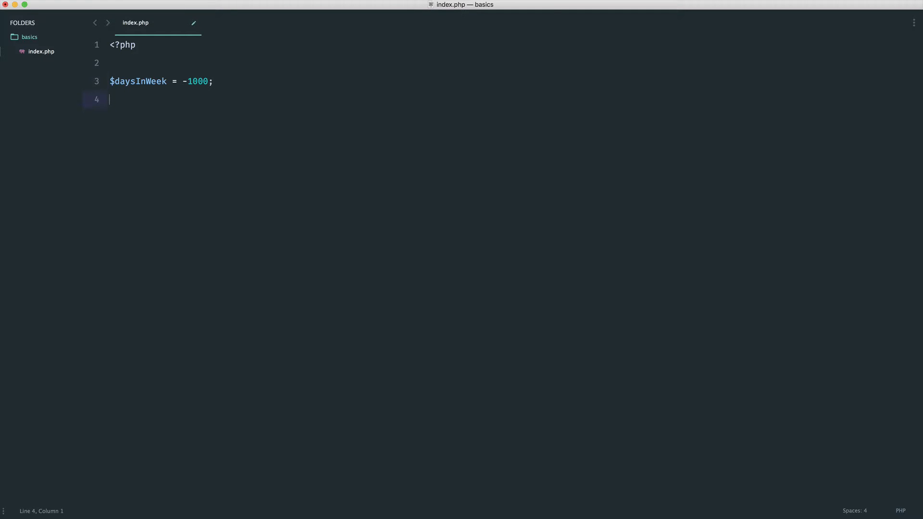
Save index.php and replace the line-3 declaration with $pi = 3.141;.
key("cmd+s")
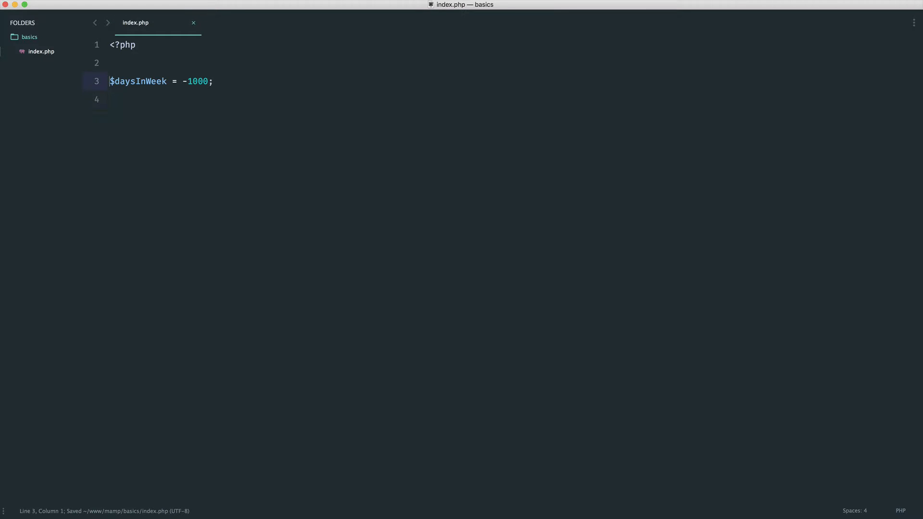
type("$p")
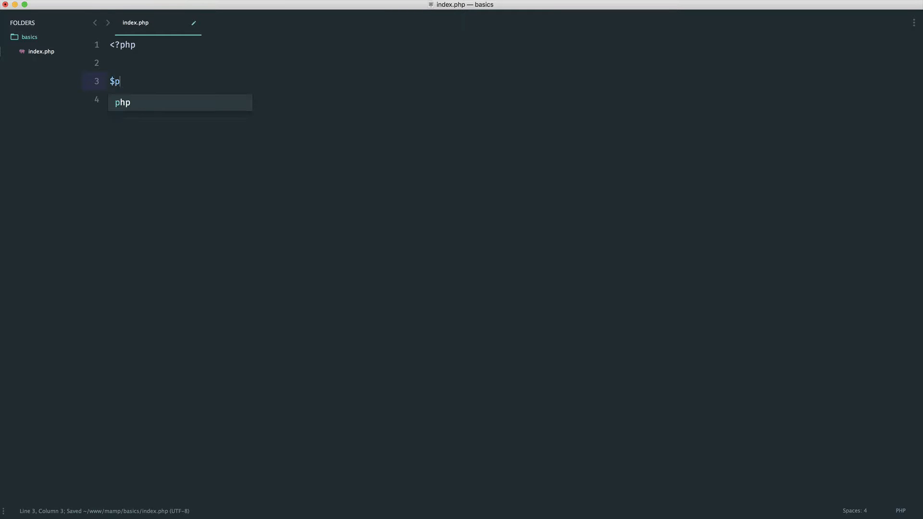
type("i =")
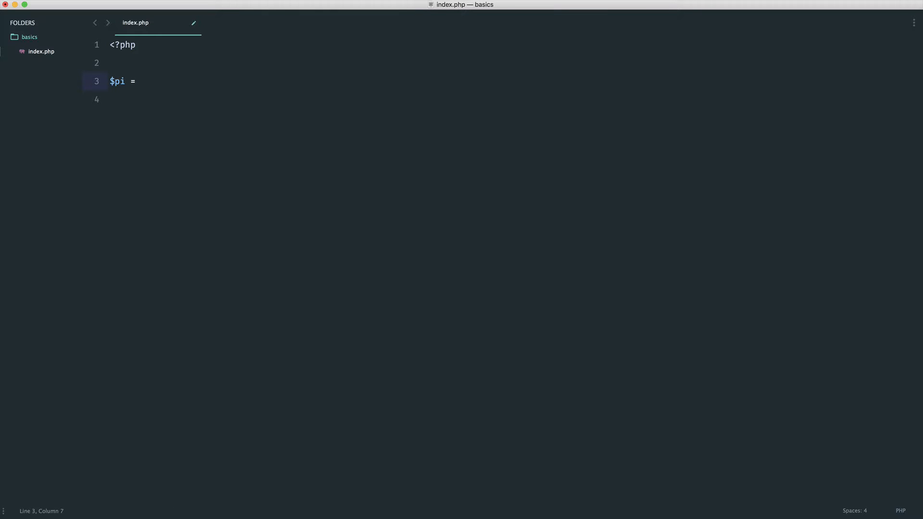
type("3.")
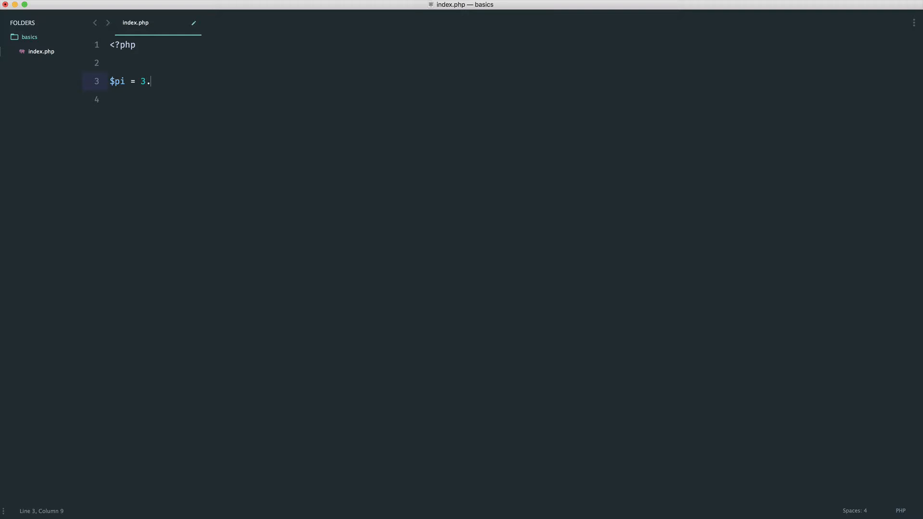
type("141;")
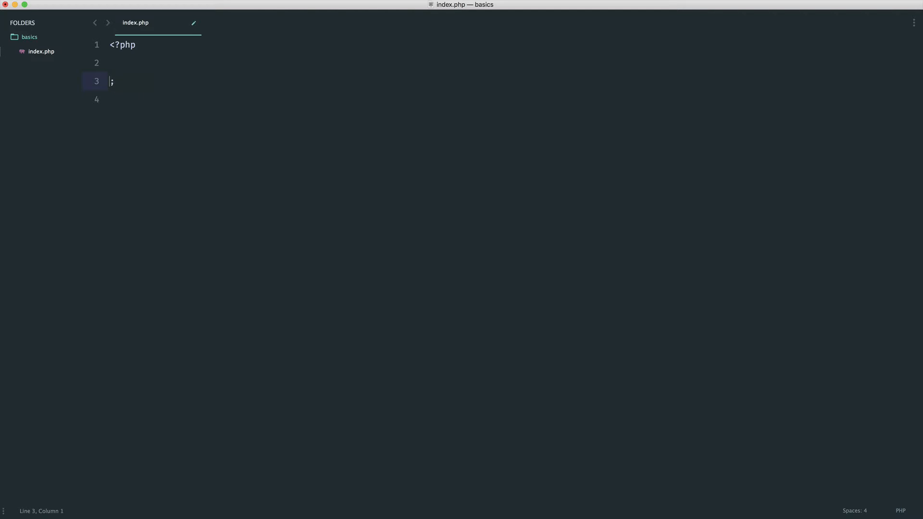
Declare $bankBalance = 1.2e6; on line 3 with a new line below it.
type("$b")
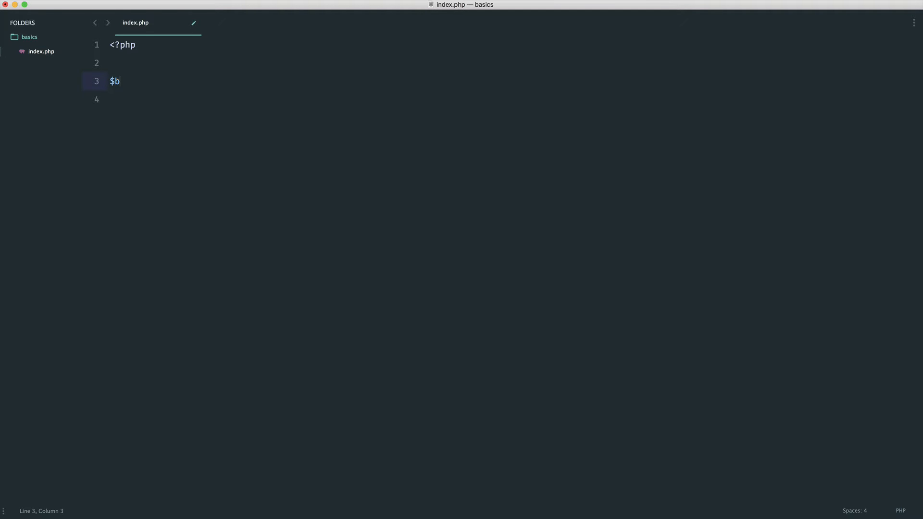
type("ankBal")
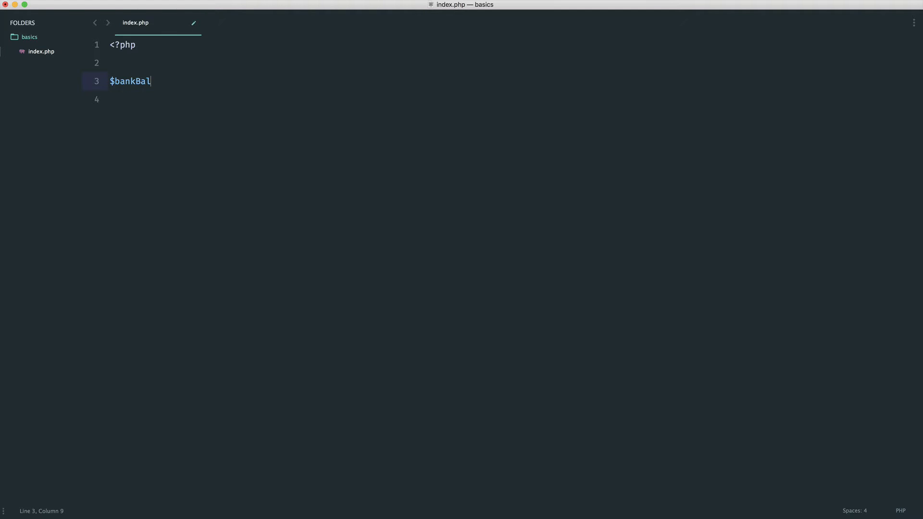
type("ance =")
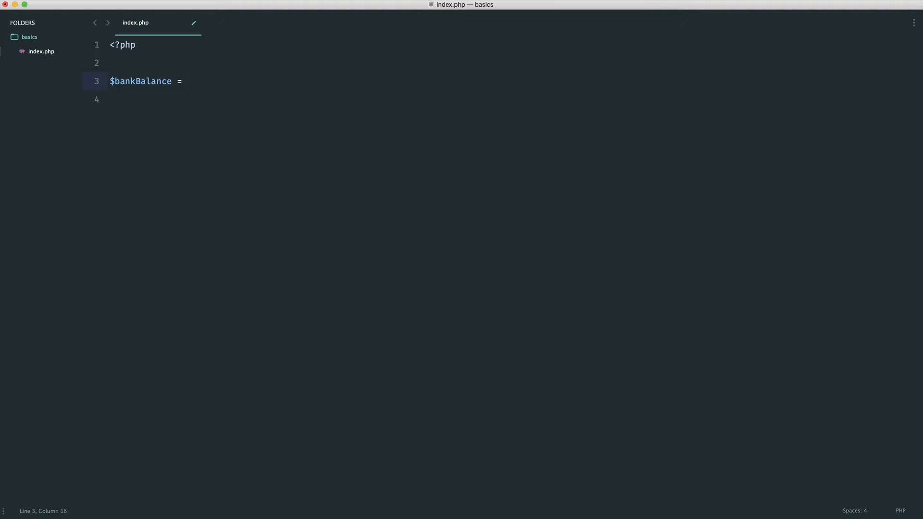
type("1.2")
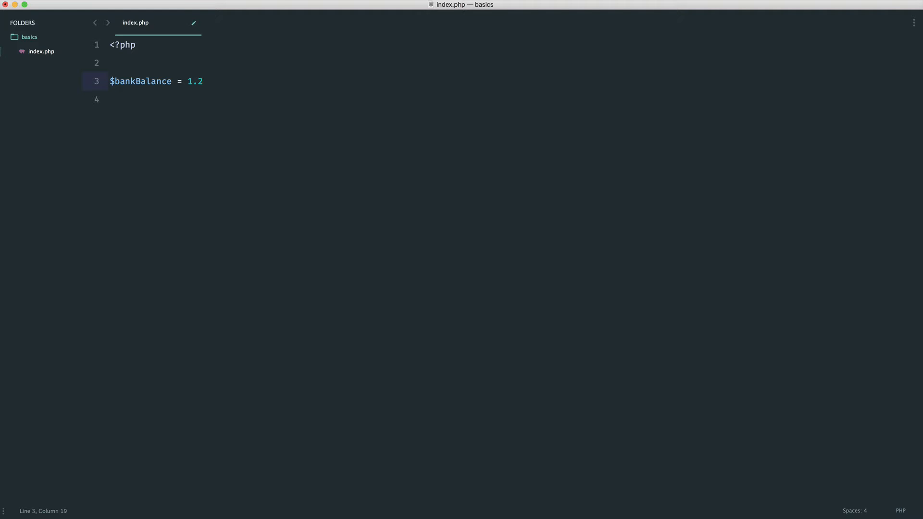
type("e6;")
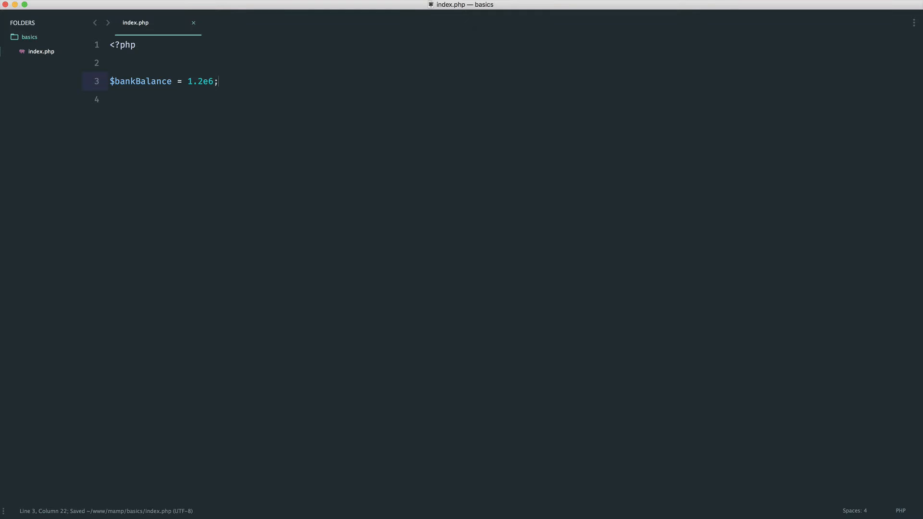
key("Enter")
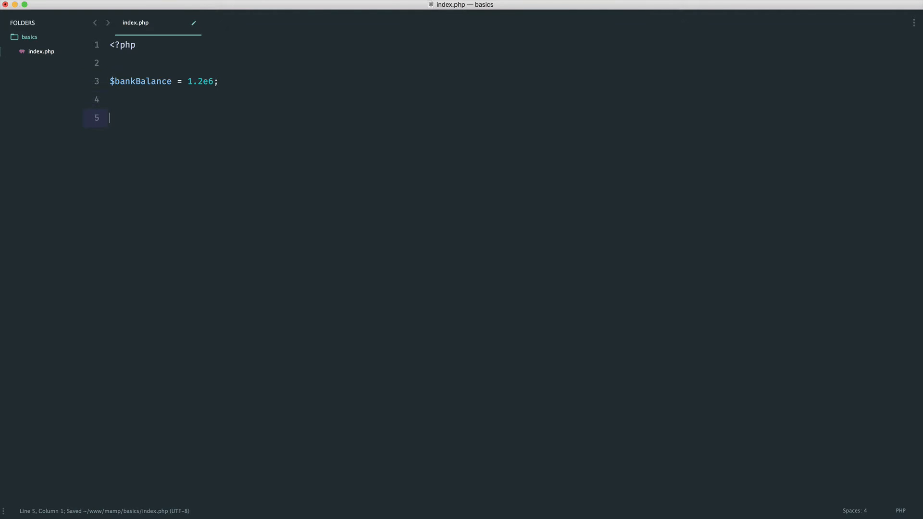
Echo $bankBalance on line 5 and leave an empty line after it.
type("echo")
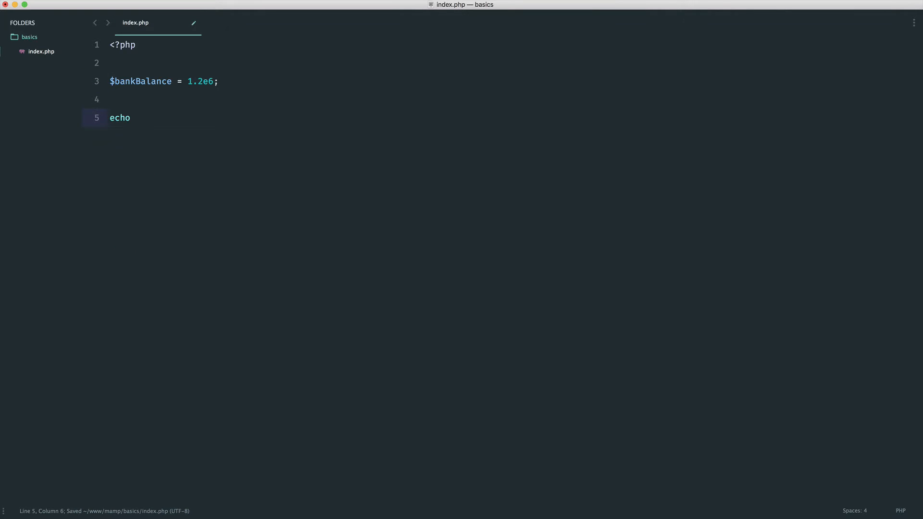
type("$")
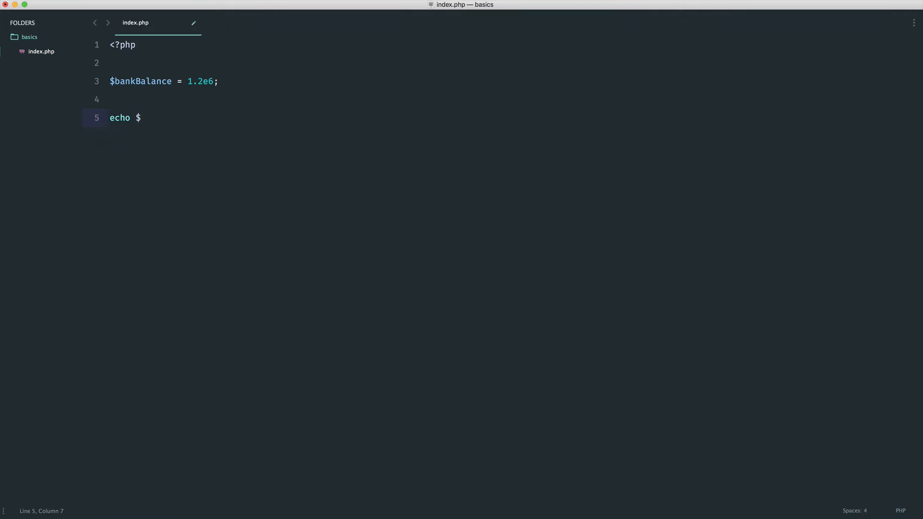
type("bankBalance;")
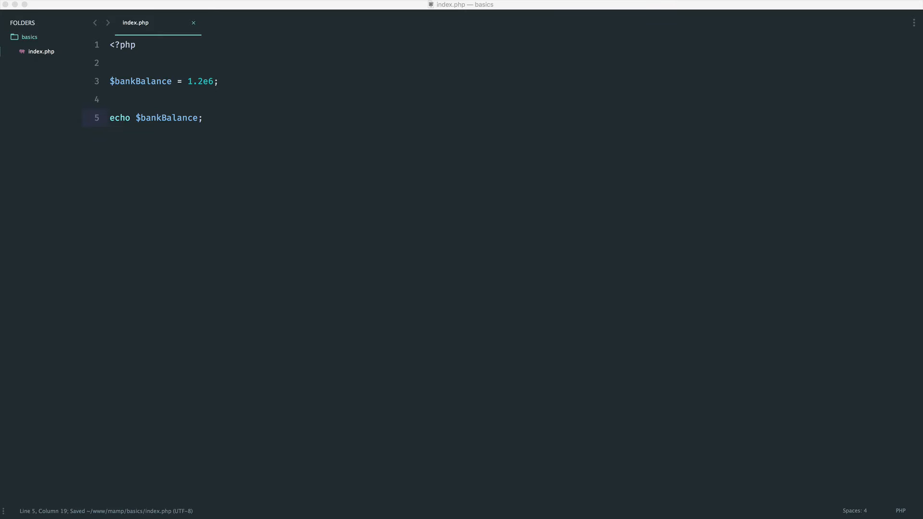
key("Enter")
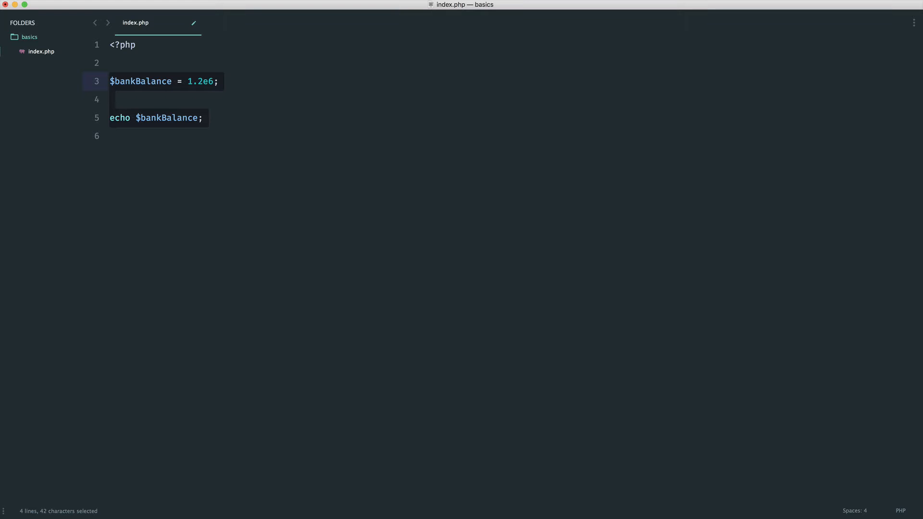
Deselect onto line 6 and save index.php with the echo statement in place.
left_click(238, 268)
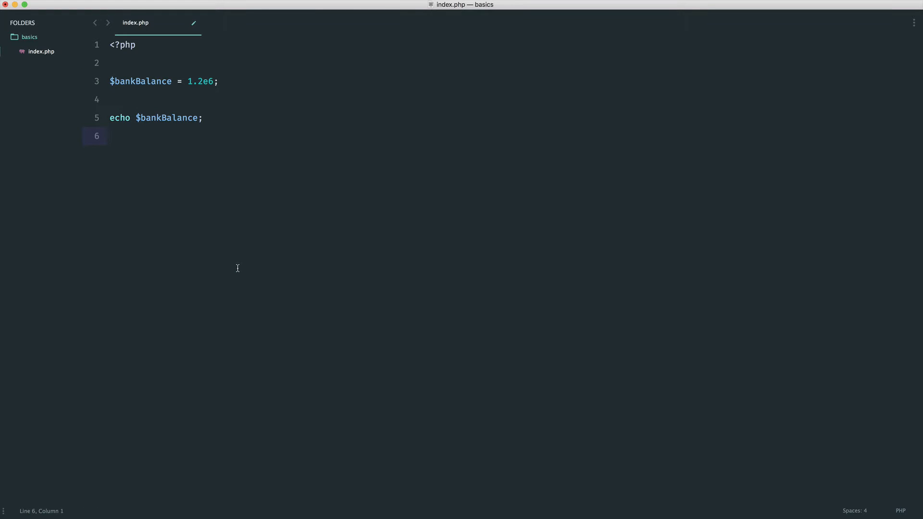
key("cmd+s")
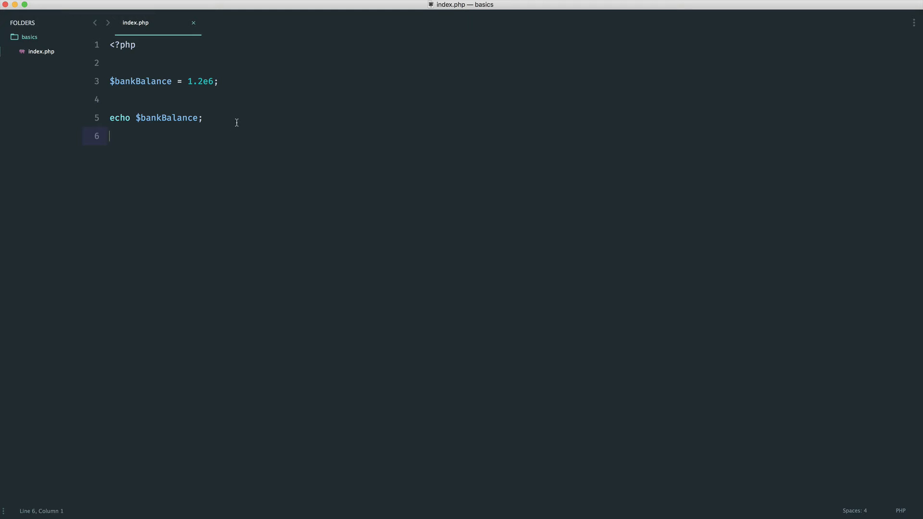
key("cmd+s")
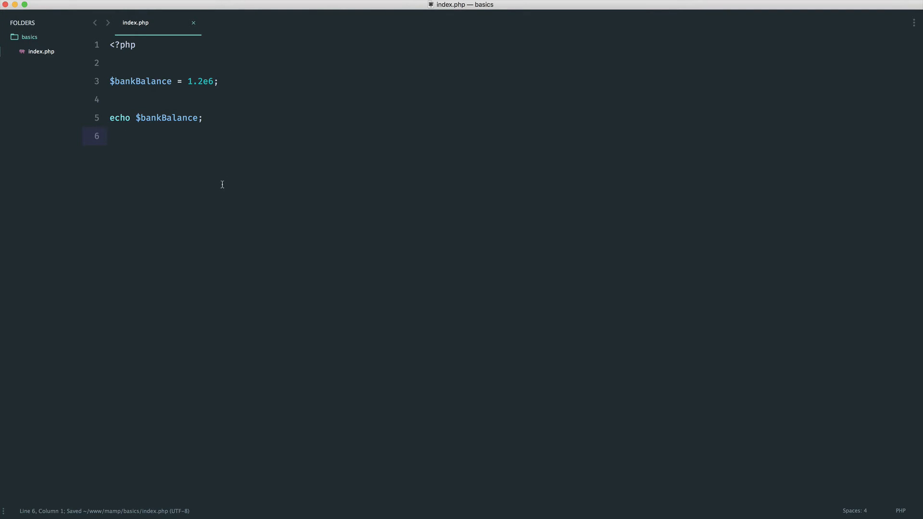
Prefix the line-5 echo with 'Your bank balance is £' . before $bankBalance.
double_click(141, 81)
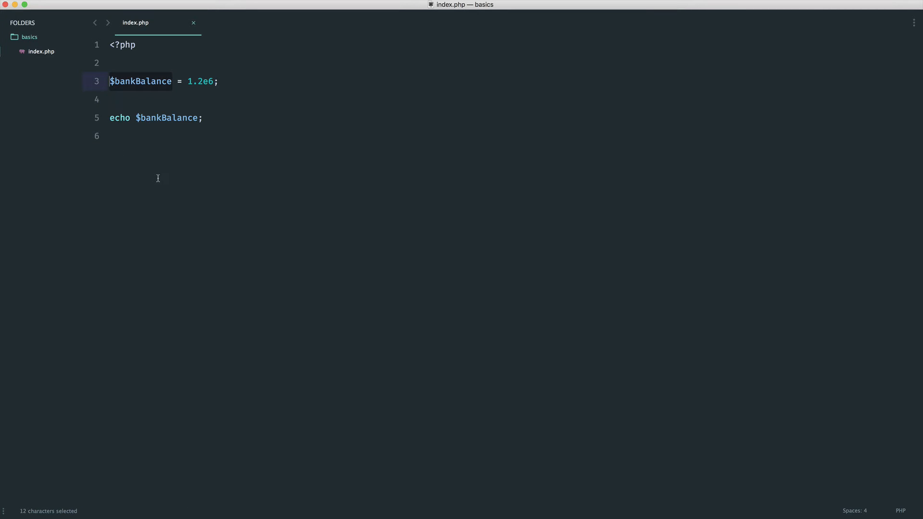
left_click(135, 117)
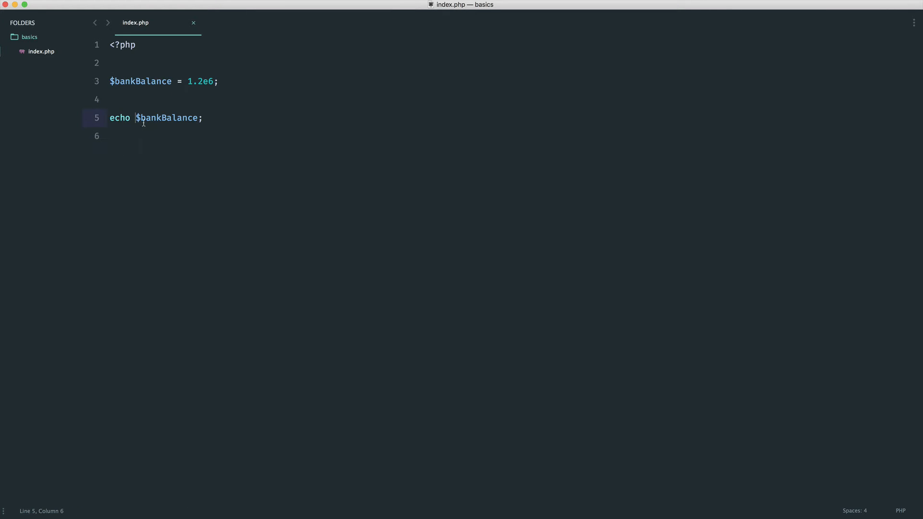
type("'' .")
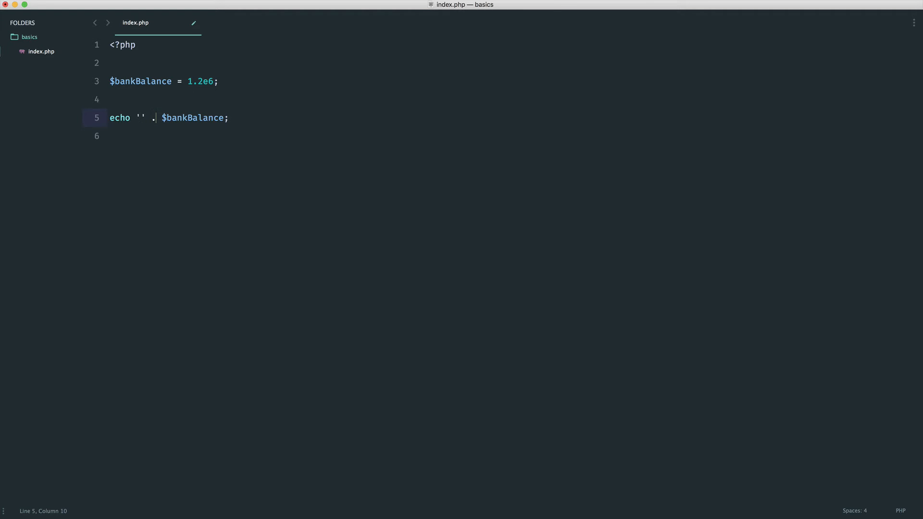
type("Your bank balance is")
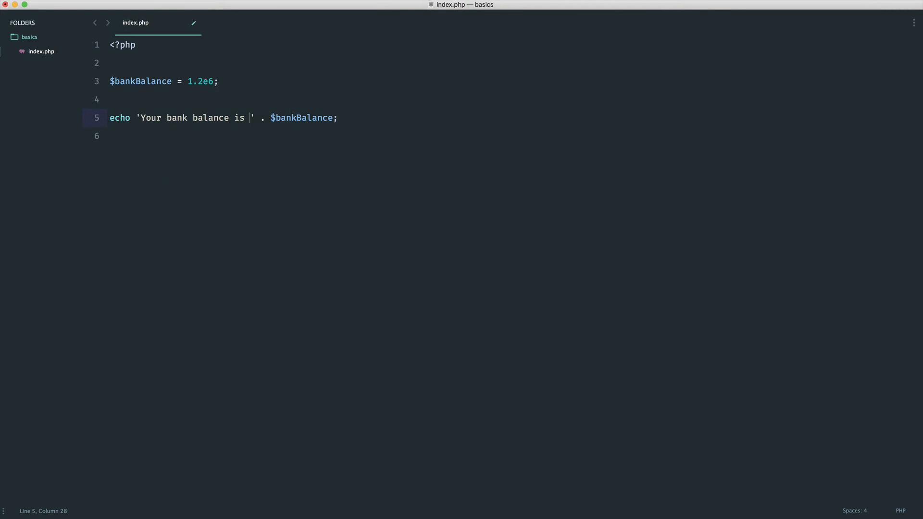
type("£")
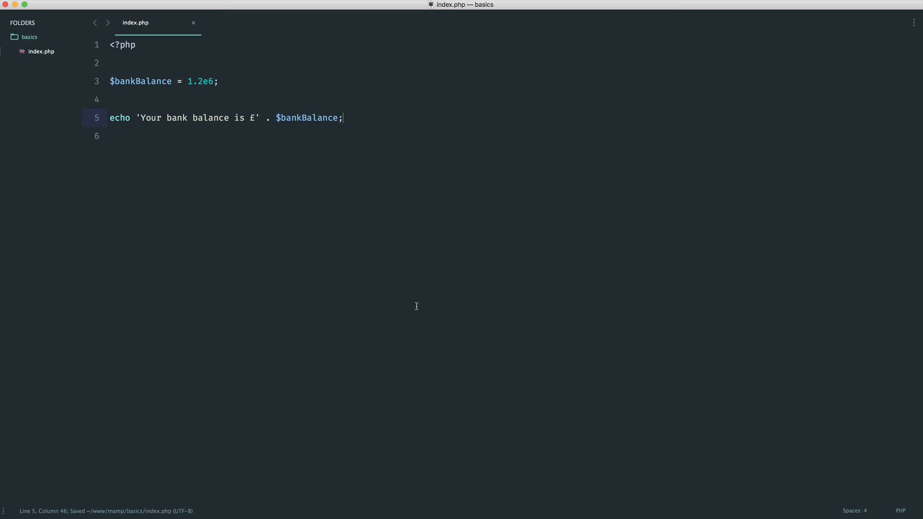
key("Enter")
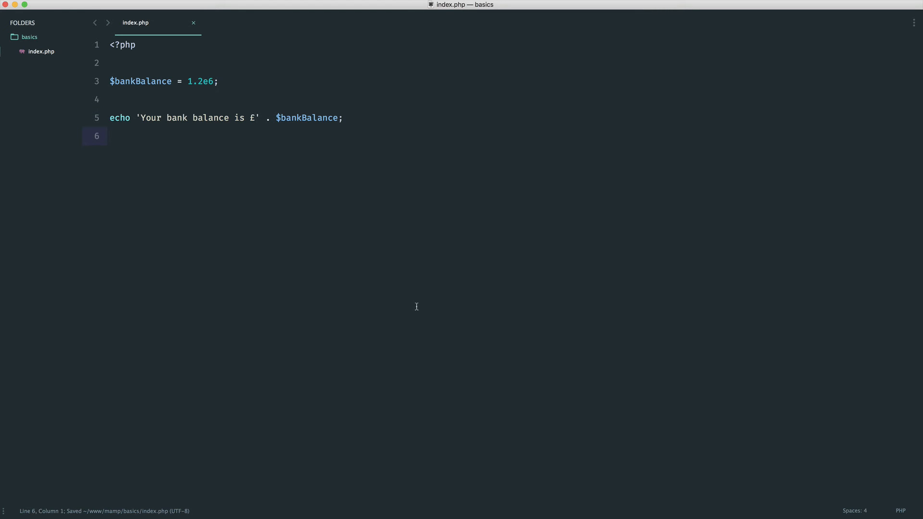
mouse_move(434, 308)
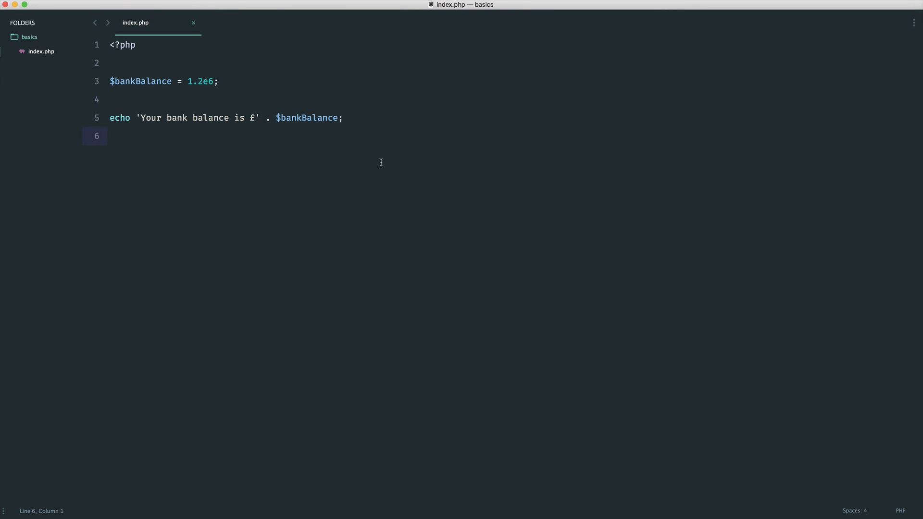
Replace the 1.2e6 value of $bankBalance with 1200000 and save.
double_click(200, 81)
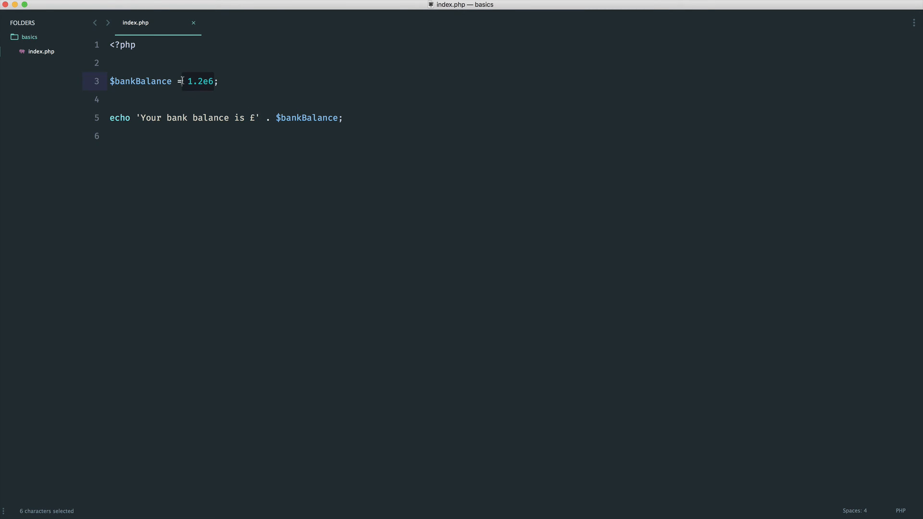
type("7")
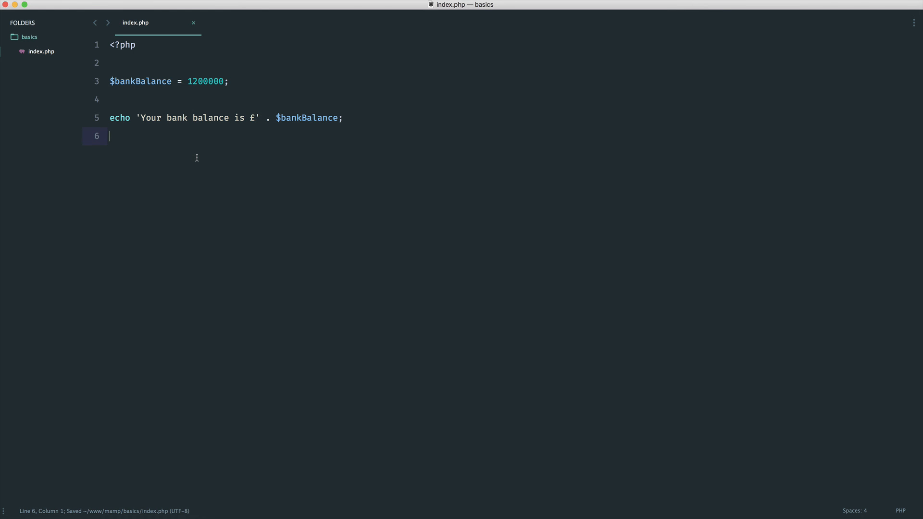
mouse_move(303, 114)
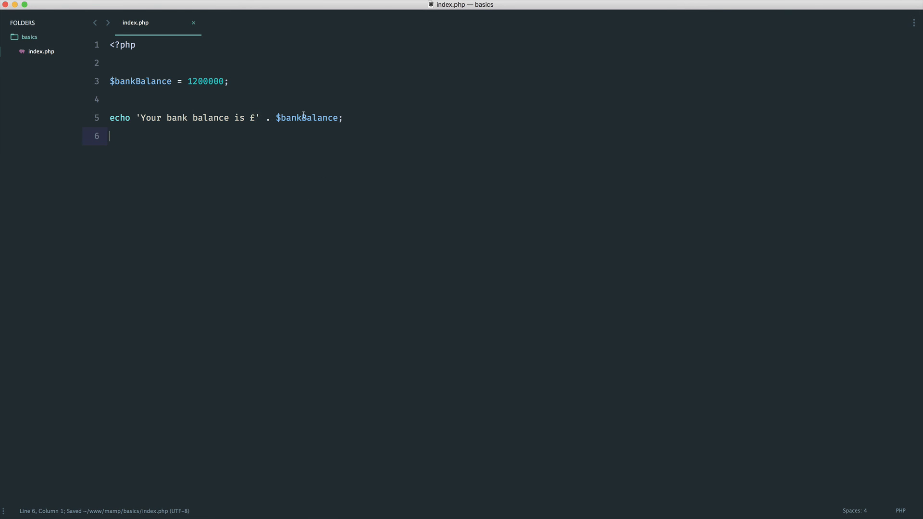
double_click(206, 81)
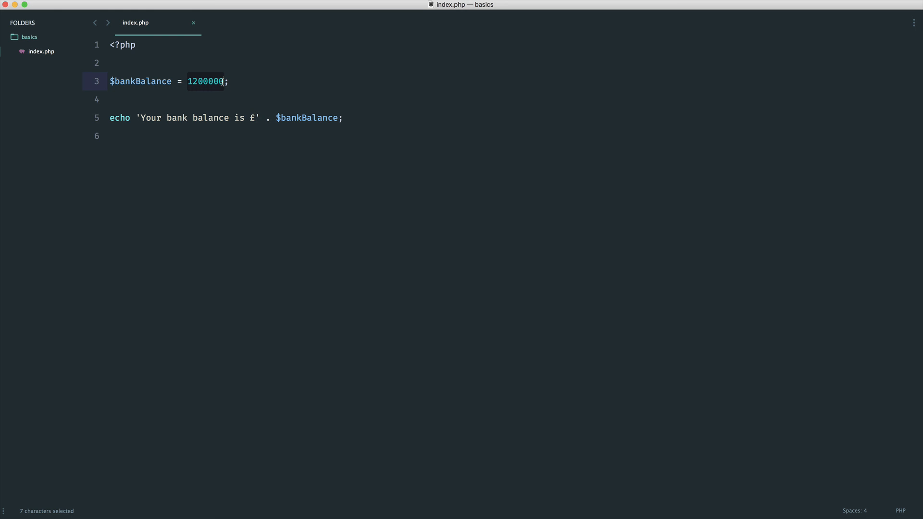